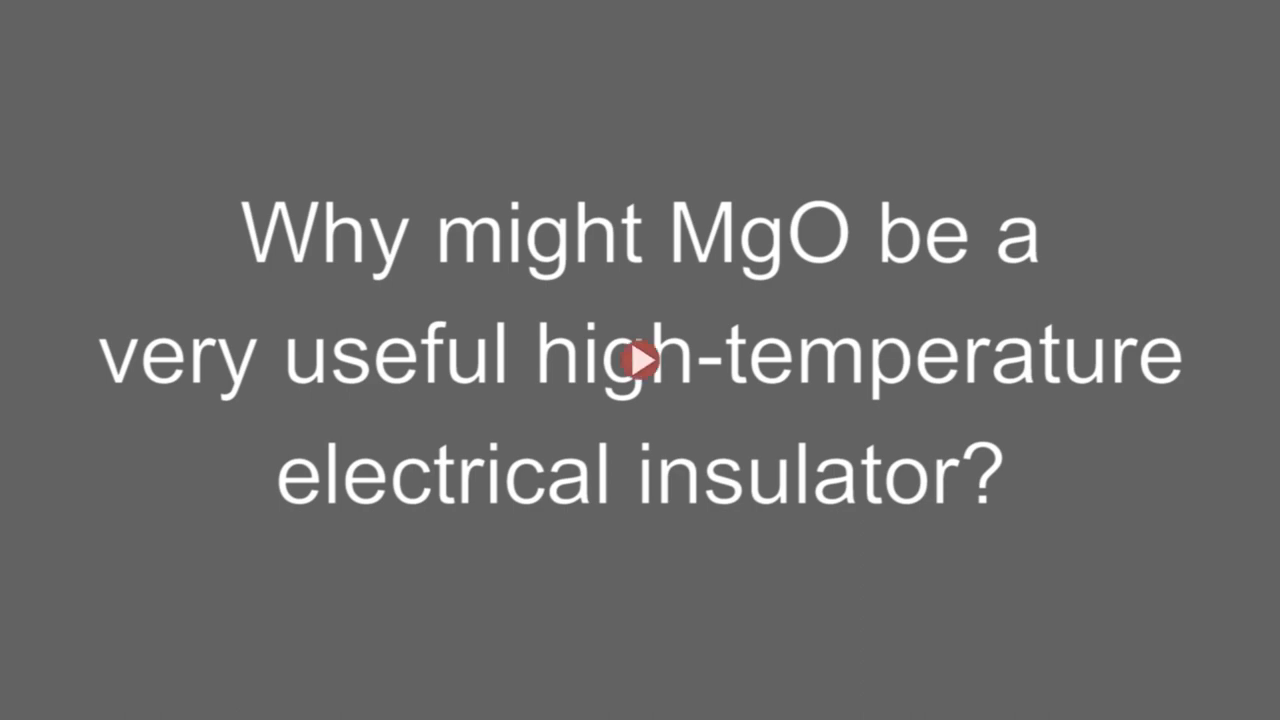
click(640, 360)
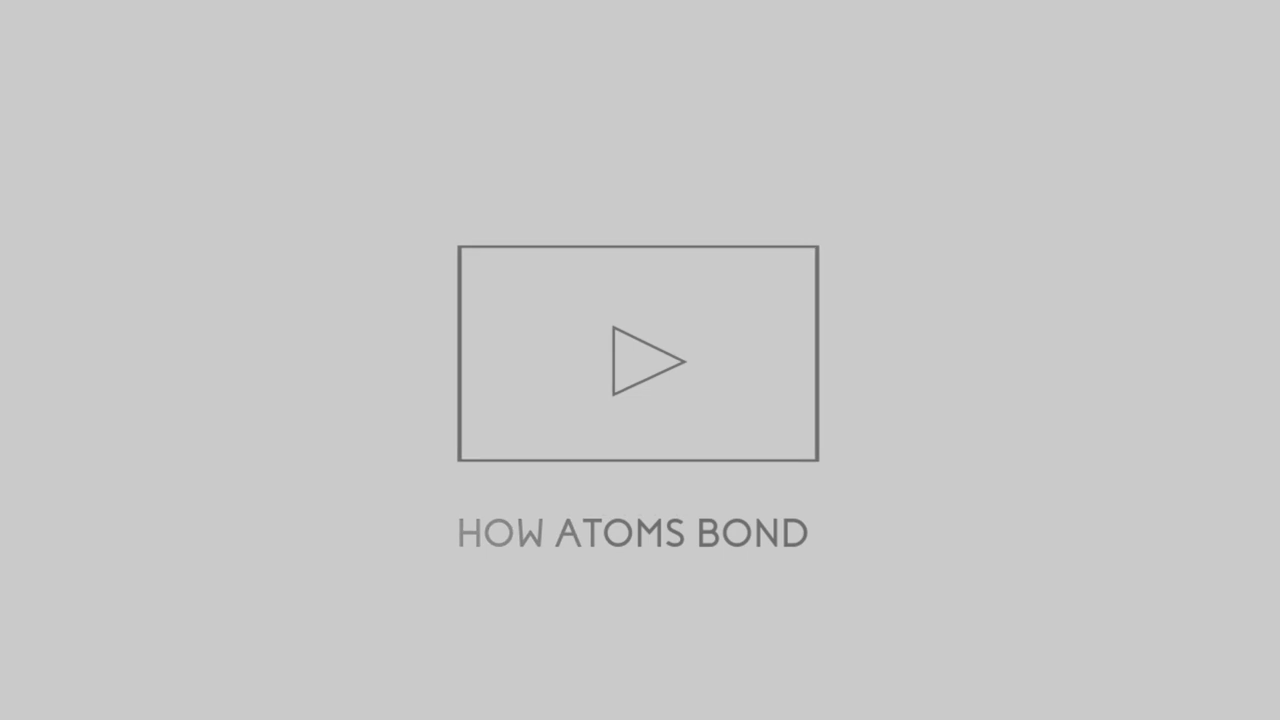
click(636, 362)
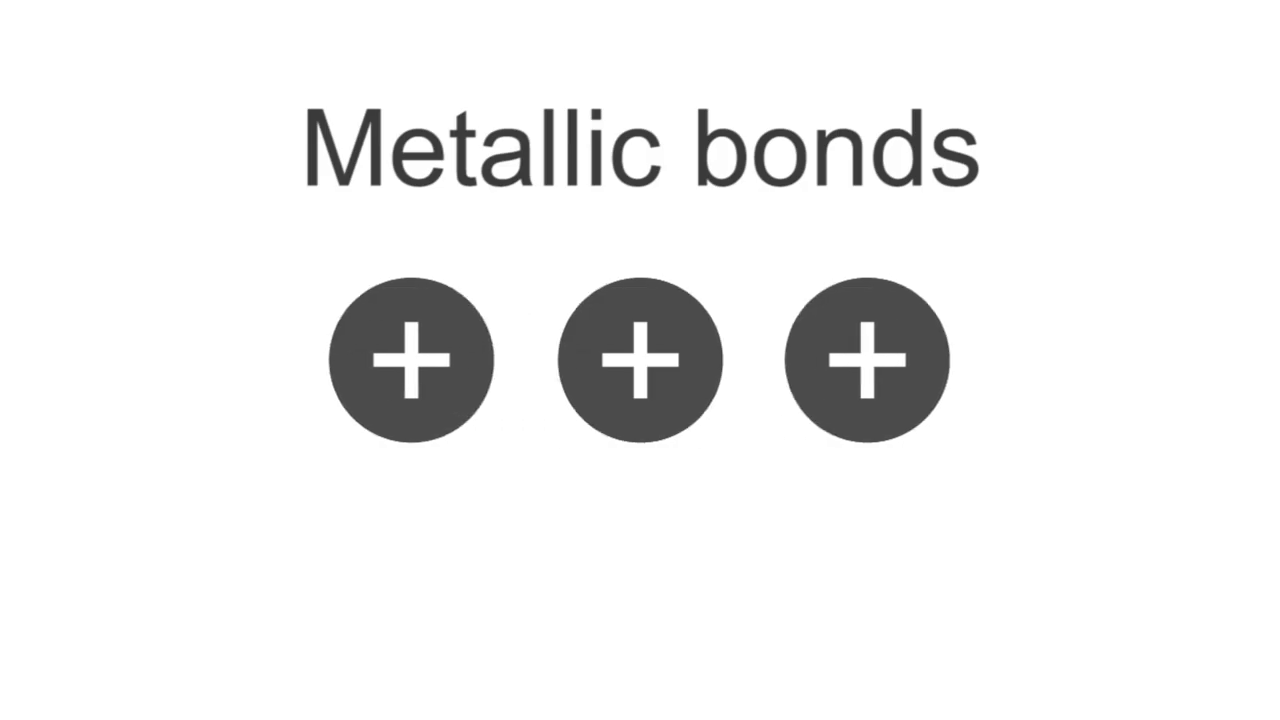